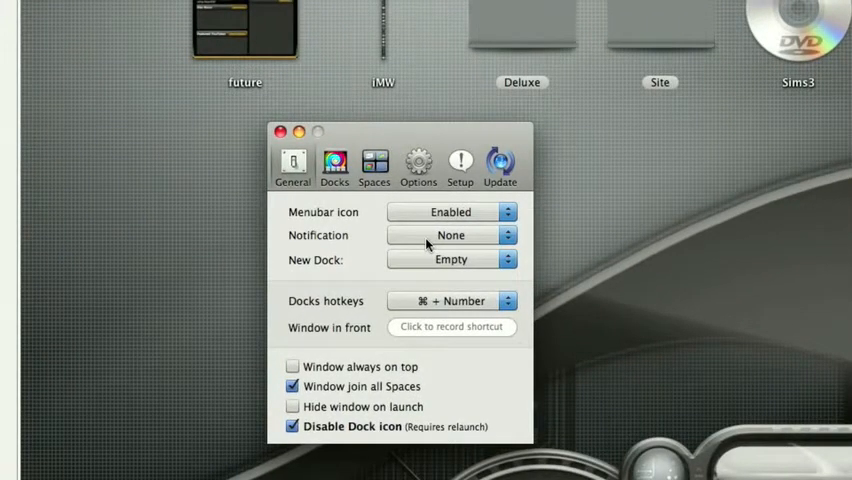
- Keep new docks starting Empty and the dock switching hotkey as ⌘ + Number
{"action": "left_click", "coordinate": [452, 236]}
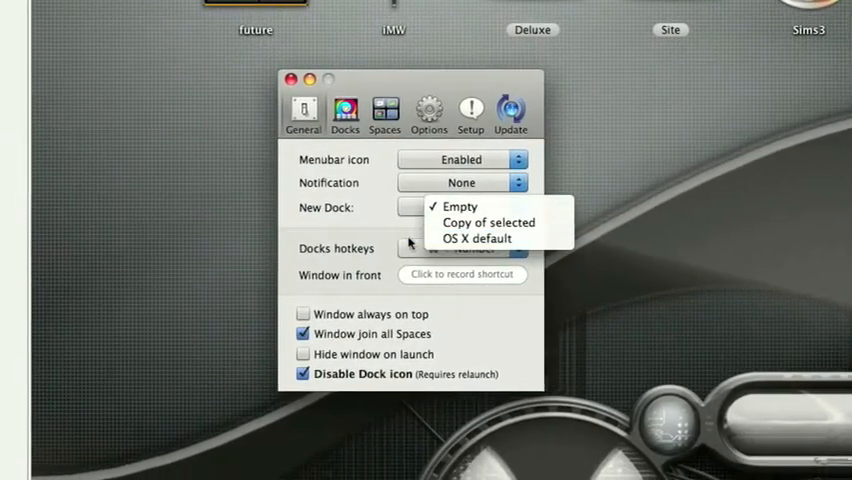
{"action": "left_click", "coordinate": [458, 206]}
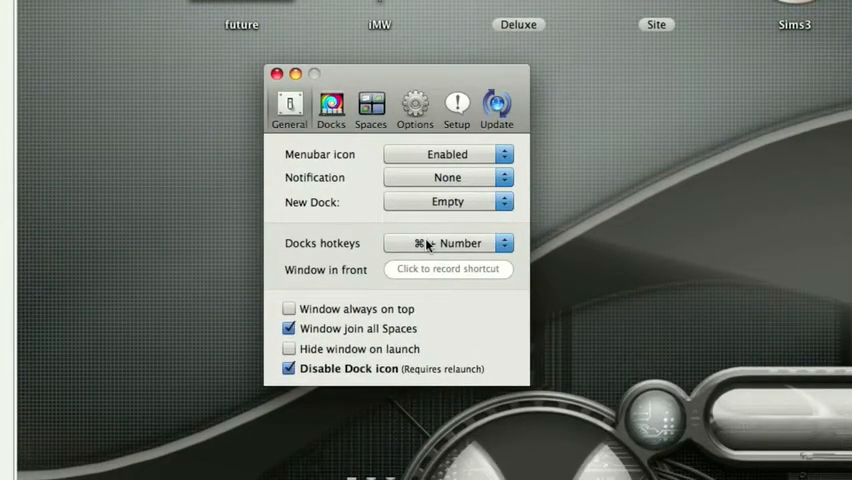
{"action": "left_click", "coordinate": [448, 244]}
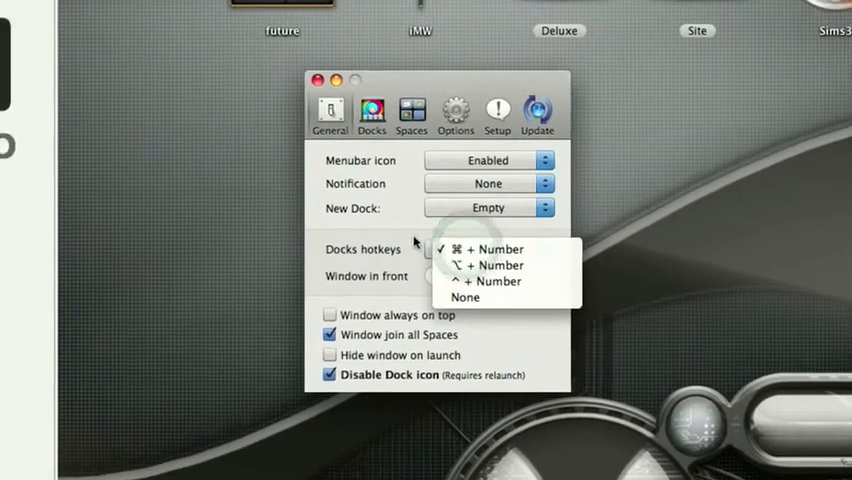
{"action": "left_click", "coordinate": [480, 248]}
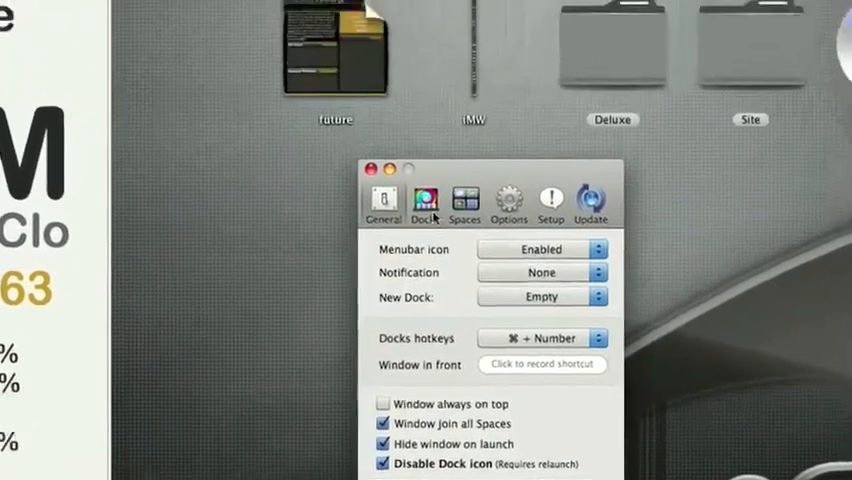
- Show the saved docks list and select the Movie dock
{"action": "left_click", "coordinate": [424, 204]}
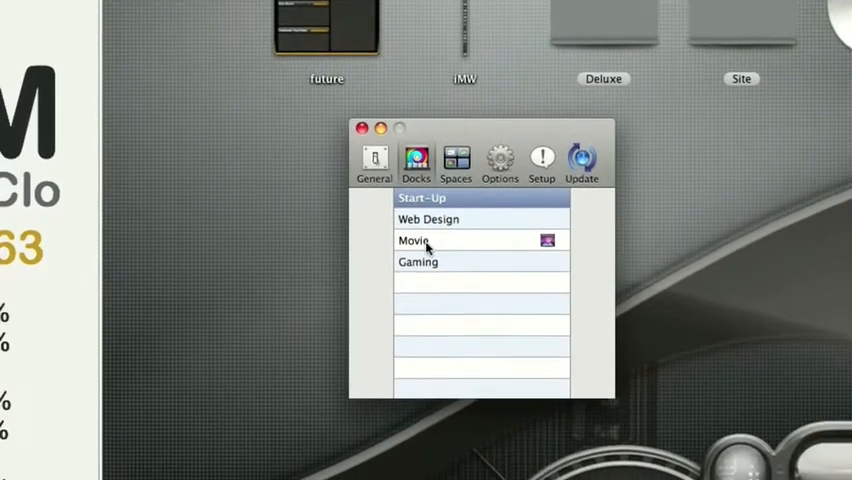
{"action": "left_click", "coordinate": [414, 240]}
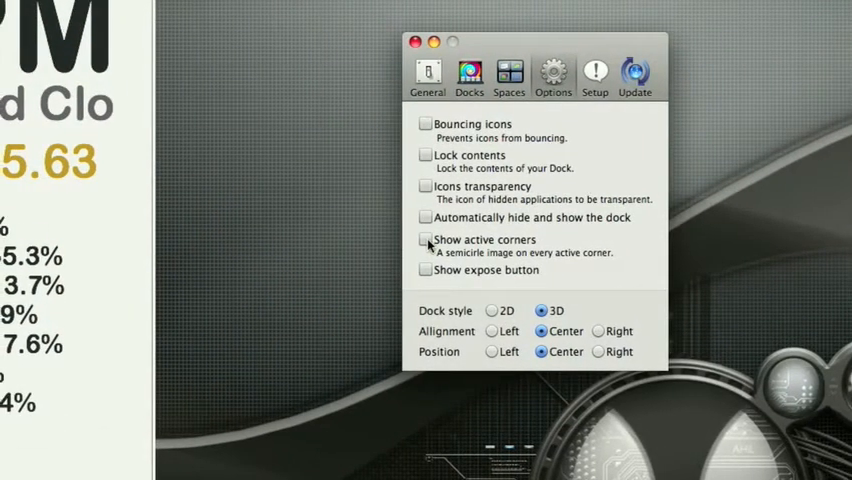
{"action": "left_click", "coordinate": [426, 240]}
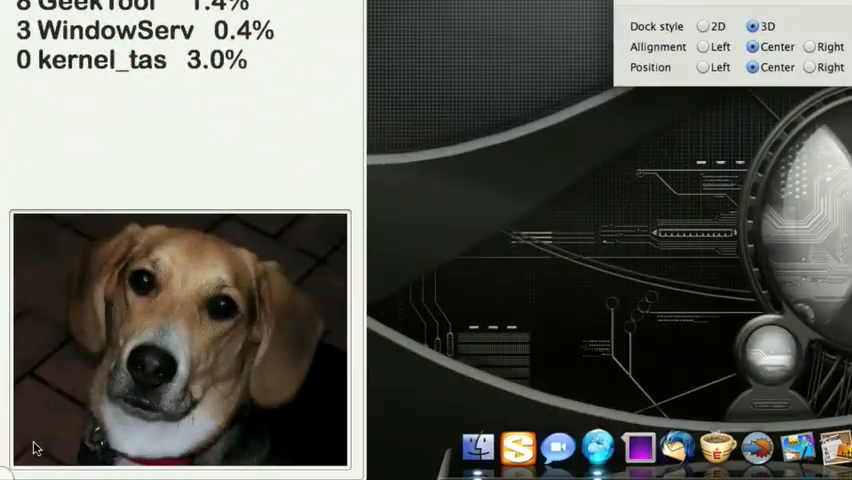
{"action": "mouse_move", "coordinate": [118, 384]}
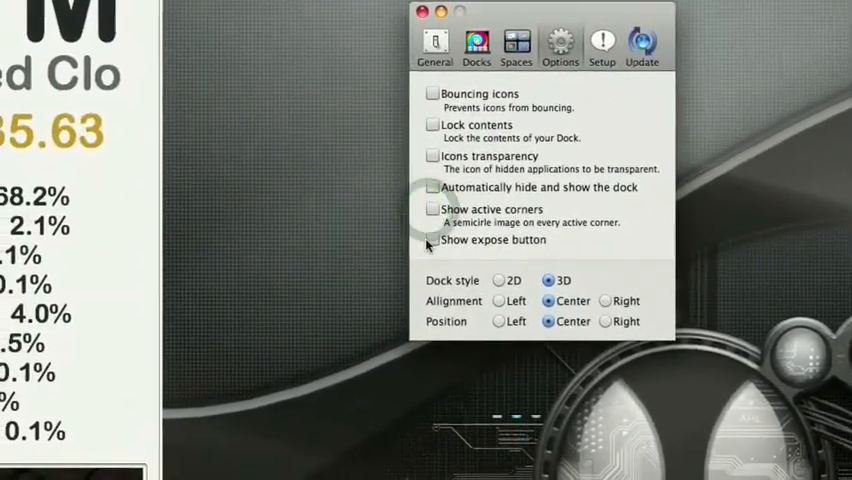
- Try the 2D style and Left alignment, then restore the 3D dock centred
{"action": "left_click", "coordinate": [432, 242]}
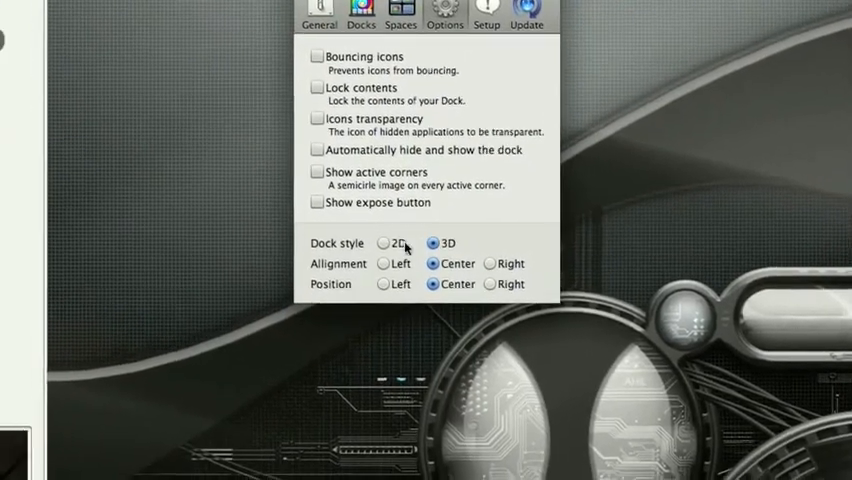
{"action": "left_click", "coordinate": [380, 242]}
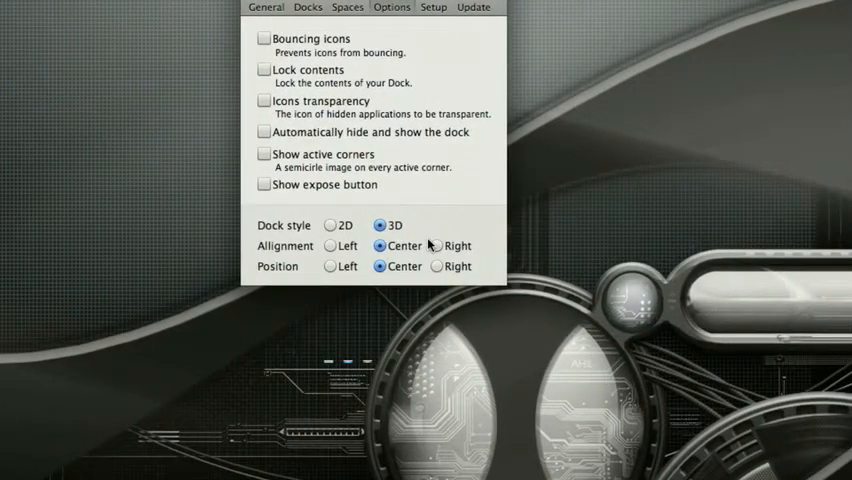
{"action": "left_click", "coordinate": [424, 244]}
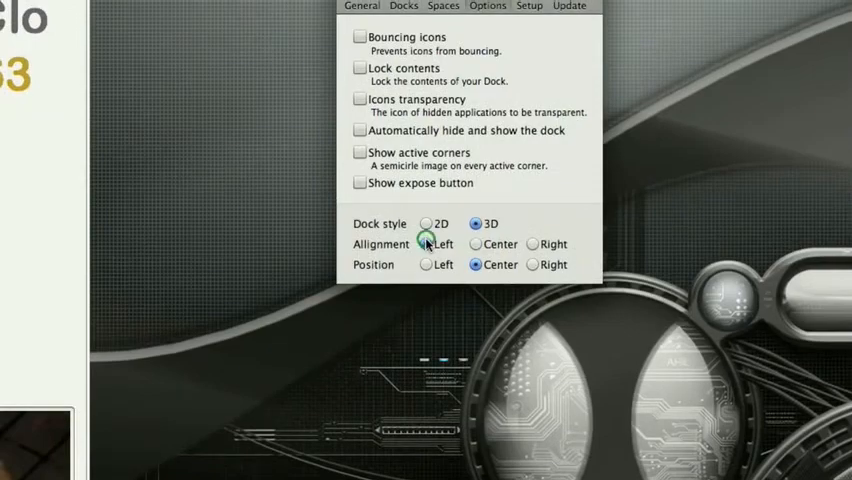
{"action": "left_click", "coordinate": [420, 244]}
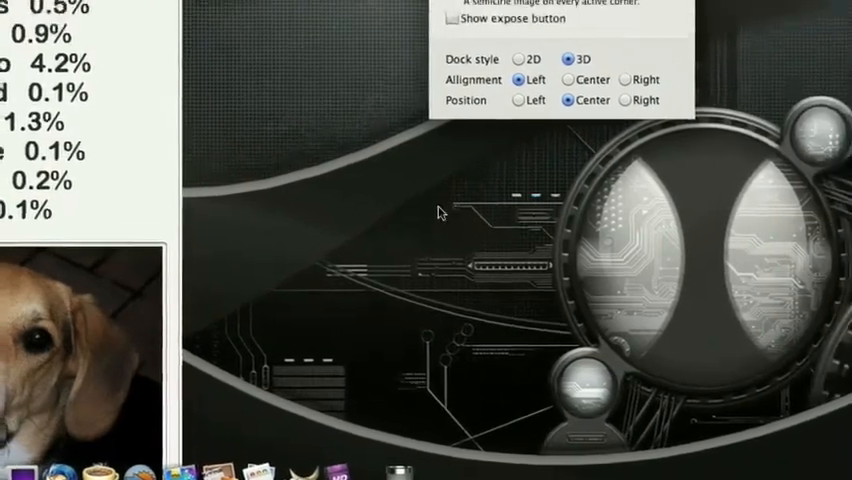
{"action": "left_click", "coordinate": [382, 256]}
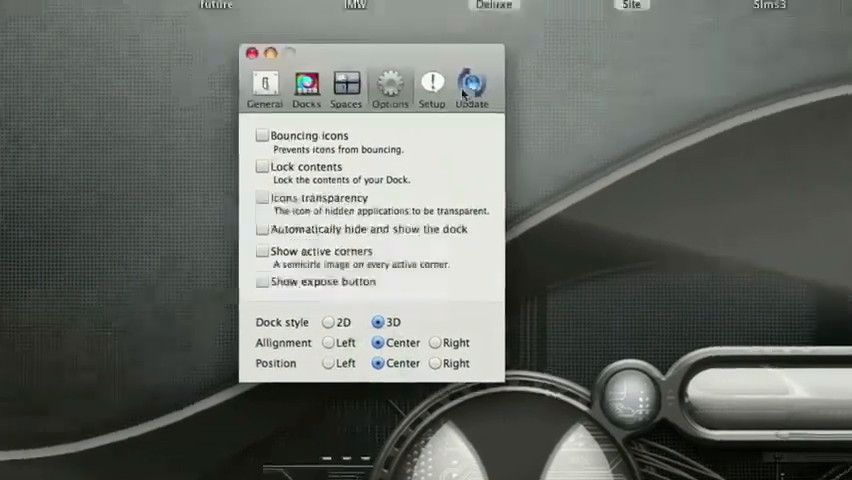
- View the Spaces pane's 2 by 2 rows-and-columns grid, then return to General
{"action": "left_click", "coordinate": [432, 88]}
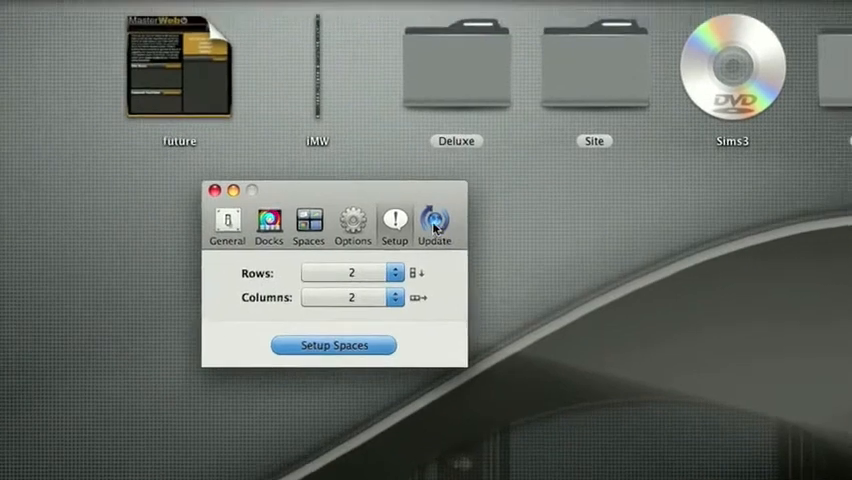
{"action": "left_click", "coordinate": [434, 224]}
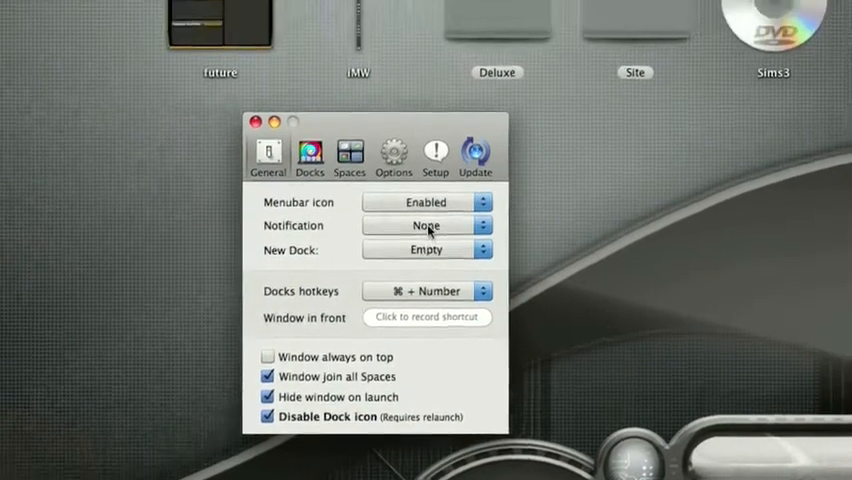
- Switch notifications to Boardless panel, then reopen the choices to pick None
{"action": "left_click", "coordinate": [426, 224]}
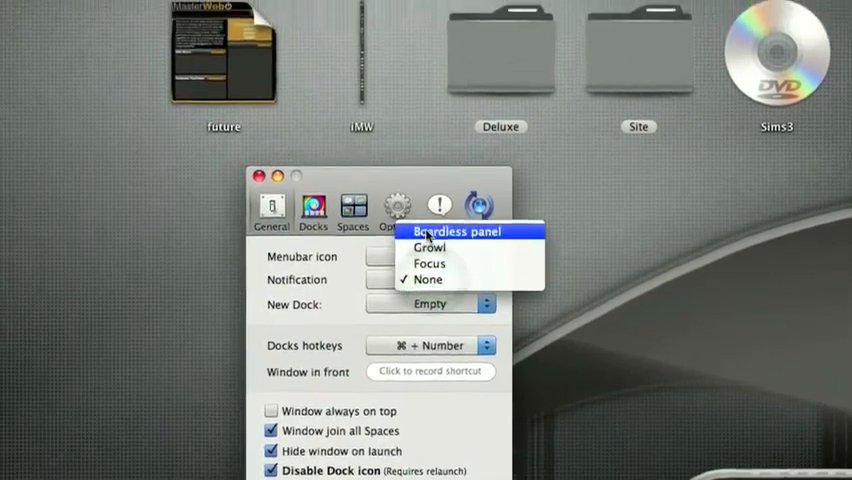
{"action": "left_click", "coordinate": [456, 232]}
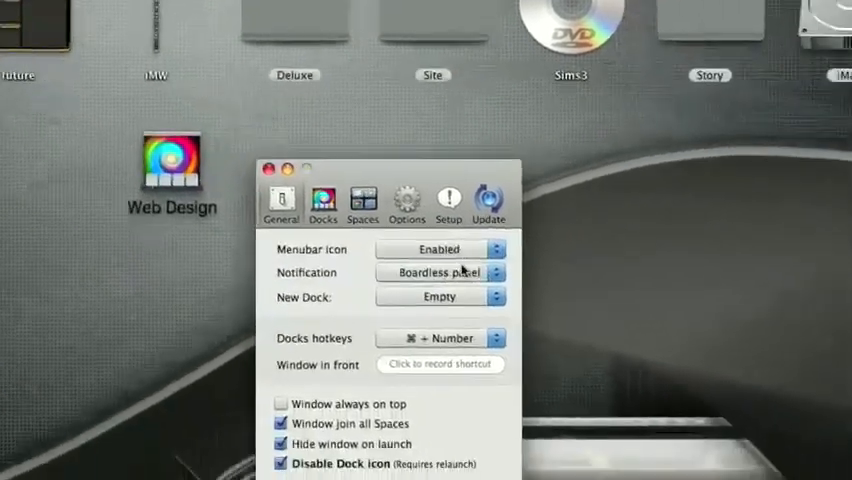
{"action": "left_click", "coordinate": [440, 272]}
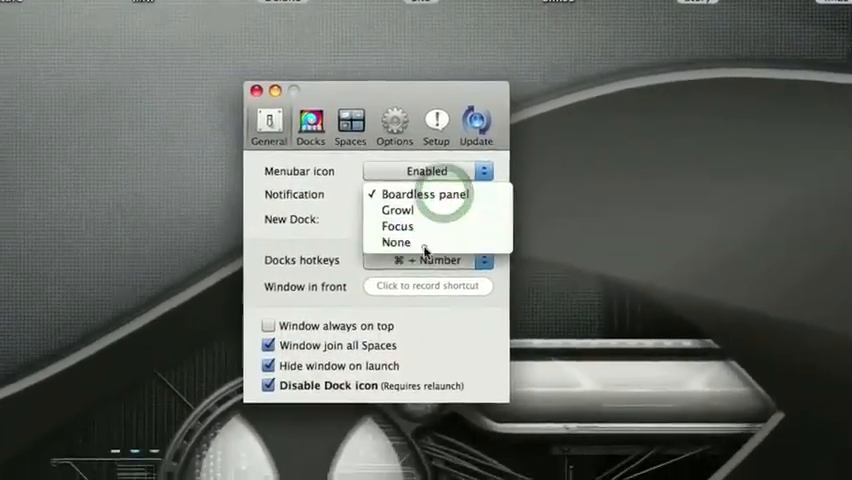